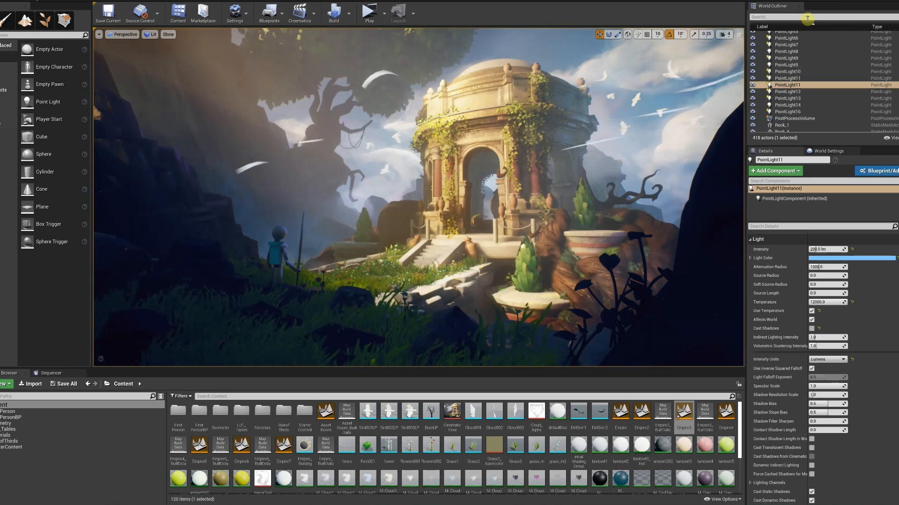
Filter the World Outliner by 'plane' and select one of the plane card actors
type("plane")
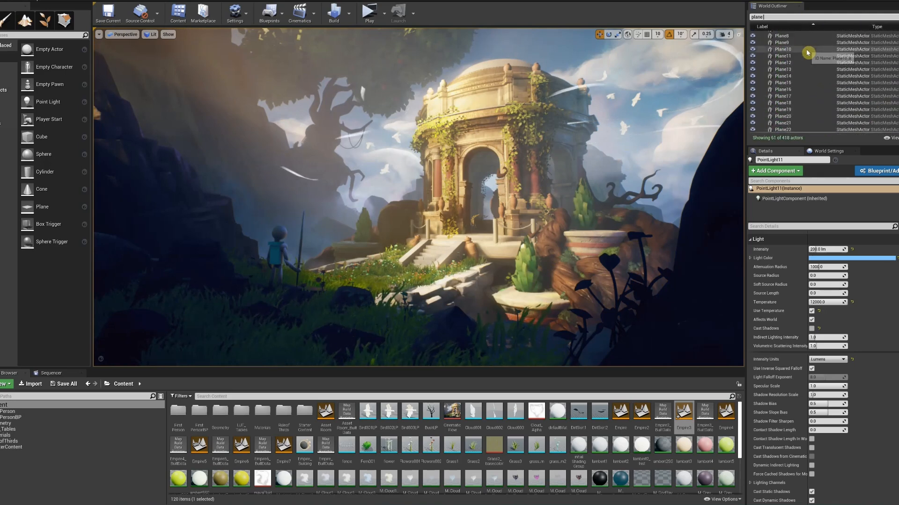
left_click(779, 41)
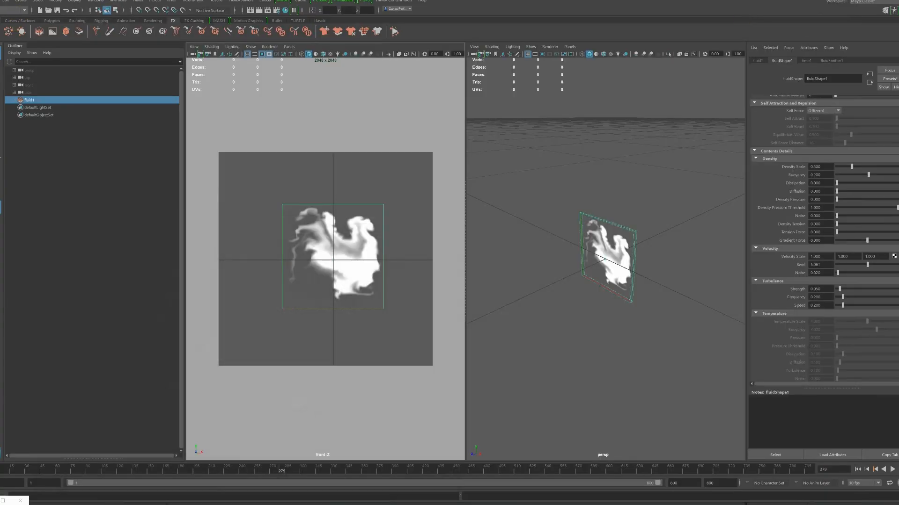
left_click(138, 1)
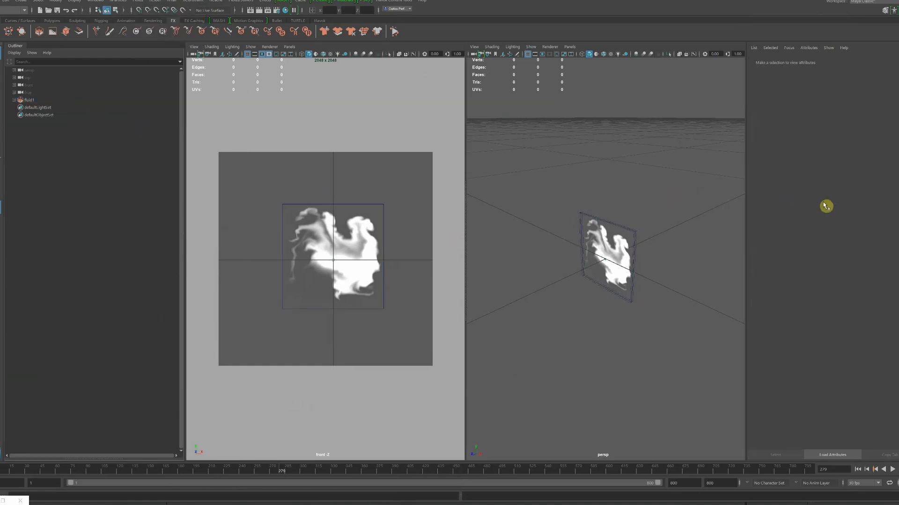
left_click(29, 100)
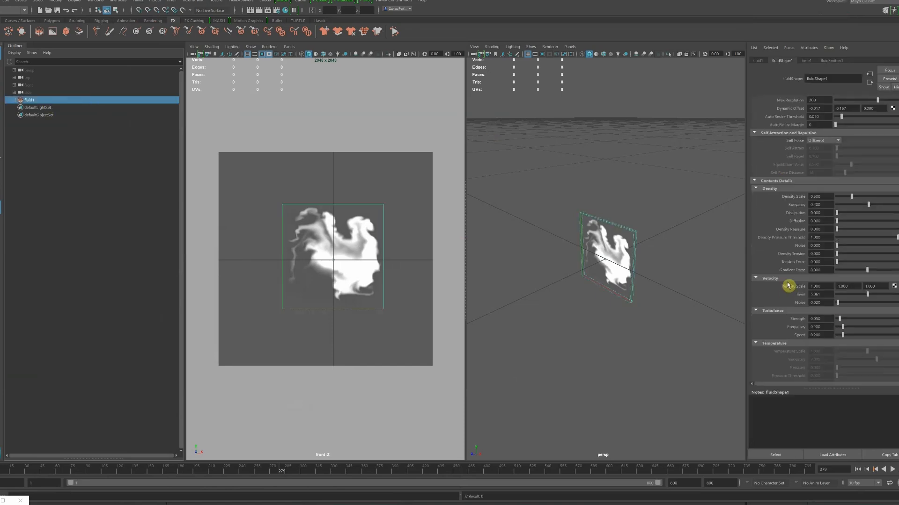
scroll("down", 3)
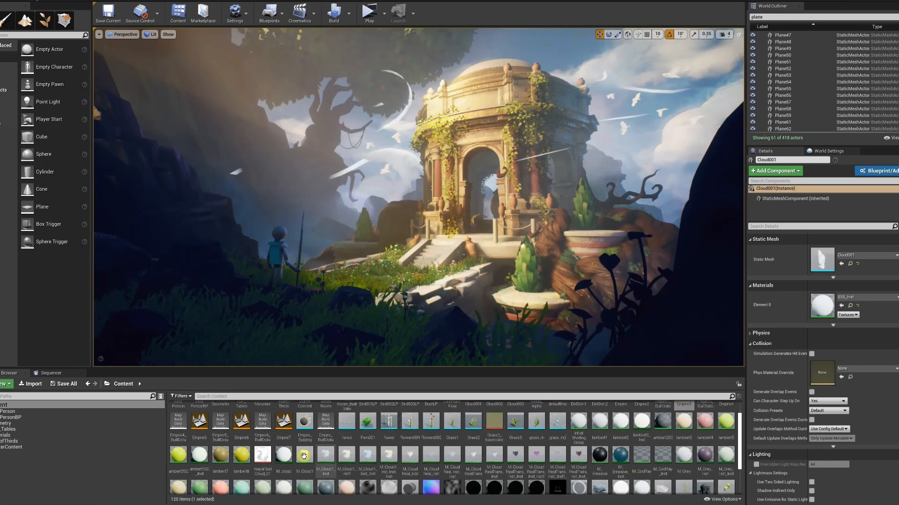
Open the cloud card material and inspect its tint Multiply node and opacityPower parameter
double_click(284, 455)
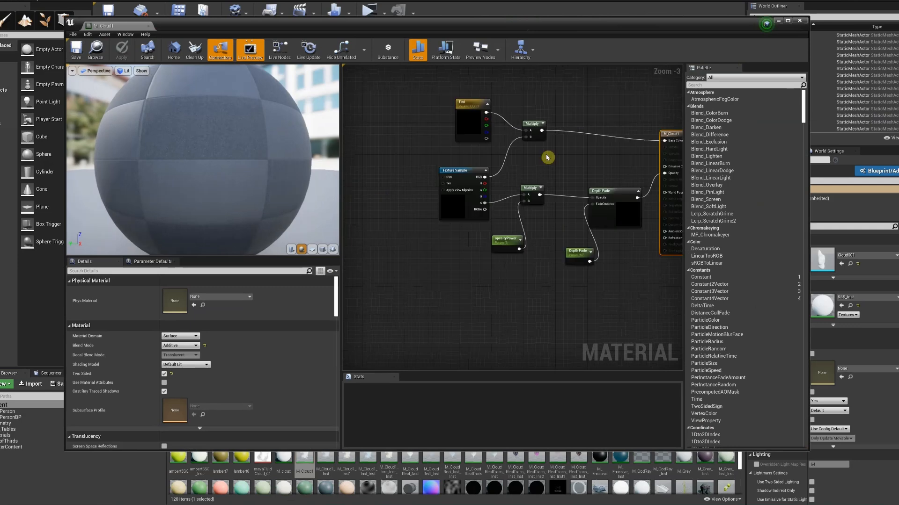
left_click(407, 154)
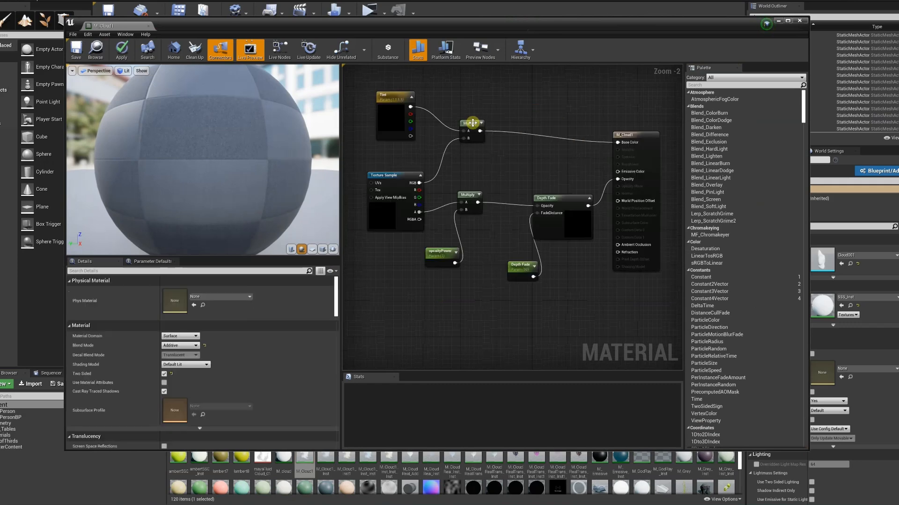
left_click(394, 171)
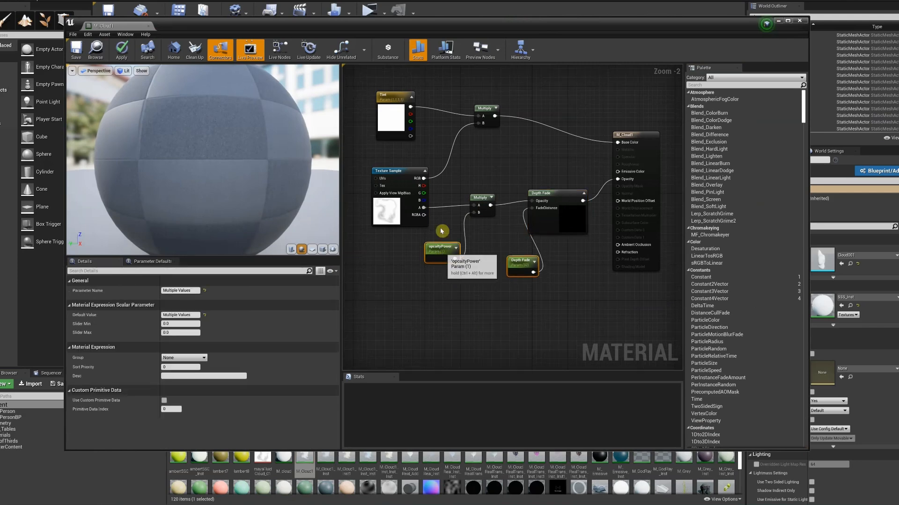
left_click(505, 260)
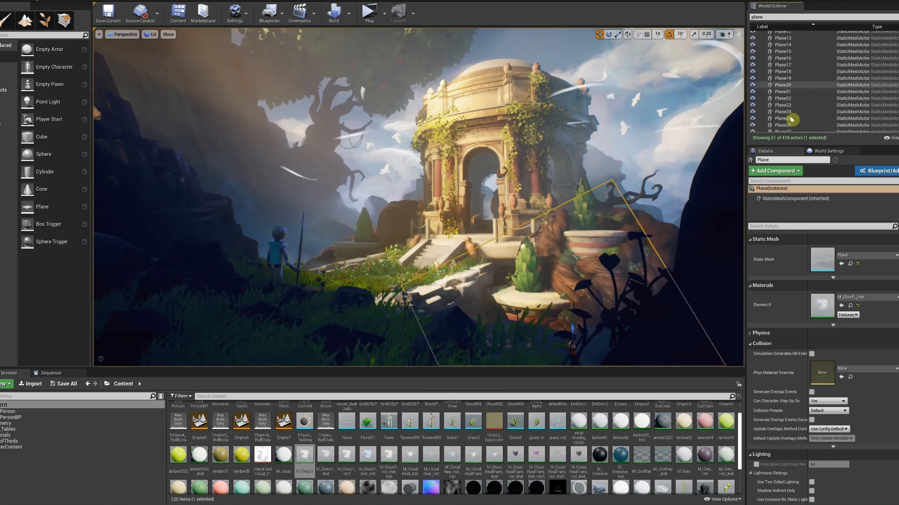
Scroll the unfiltered 418-actor World Outliner and select the PlayerStart actor
scroll("down", 3)
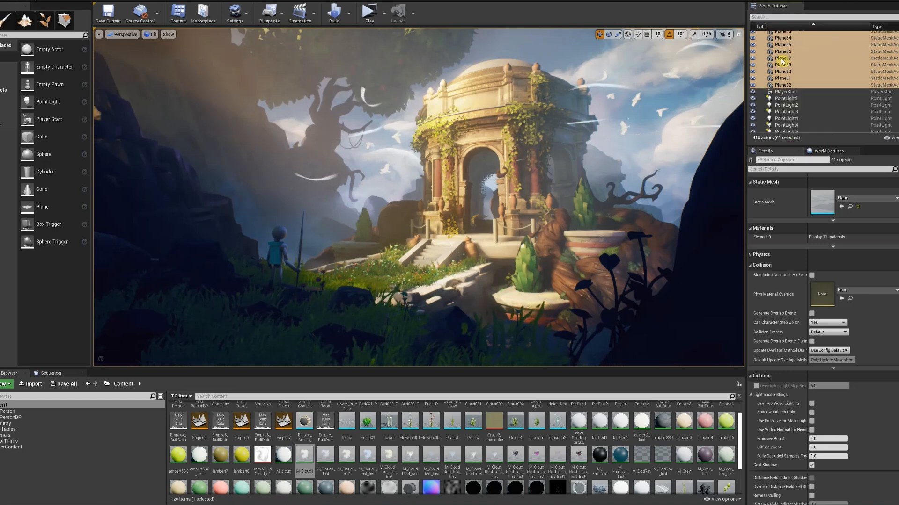
left_click(786, 91)
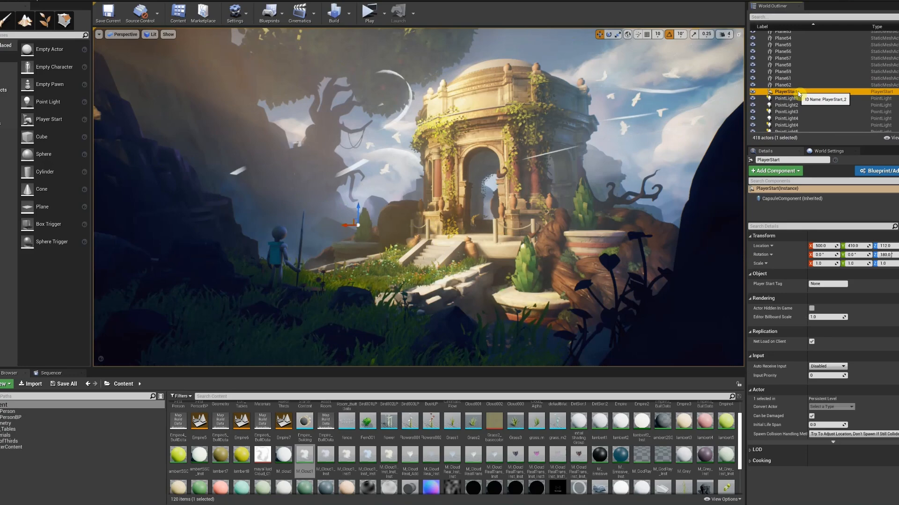